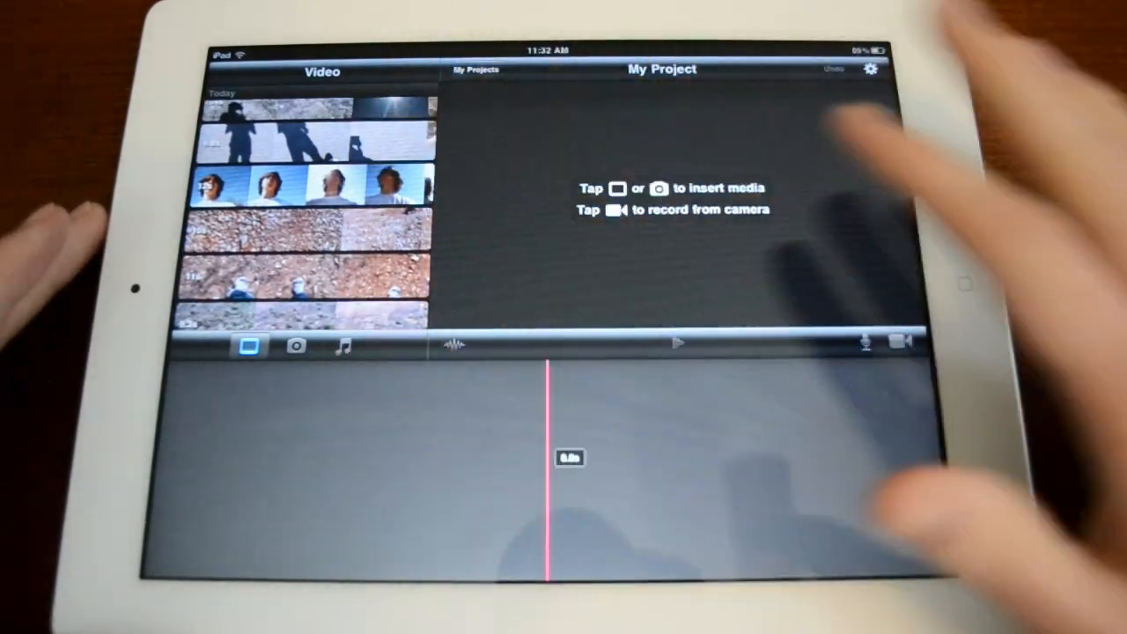
Scroll the photo library to find the grass clip for the timeline.
{"action": "scroll", "scroll_direction": "down", "scroll_amount": 3}
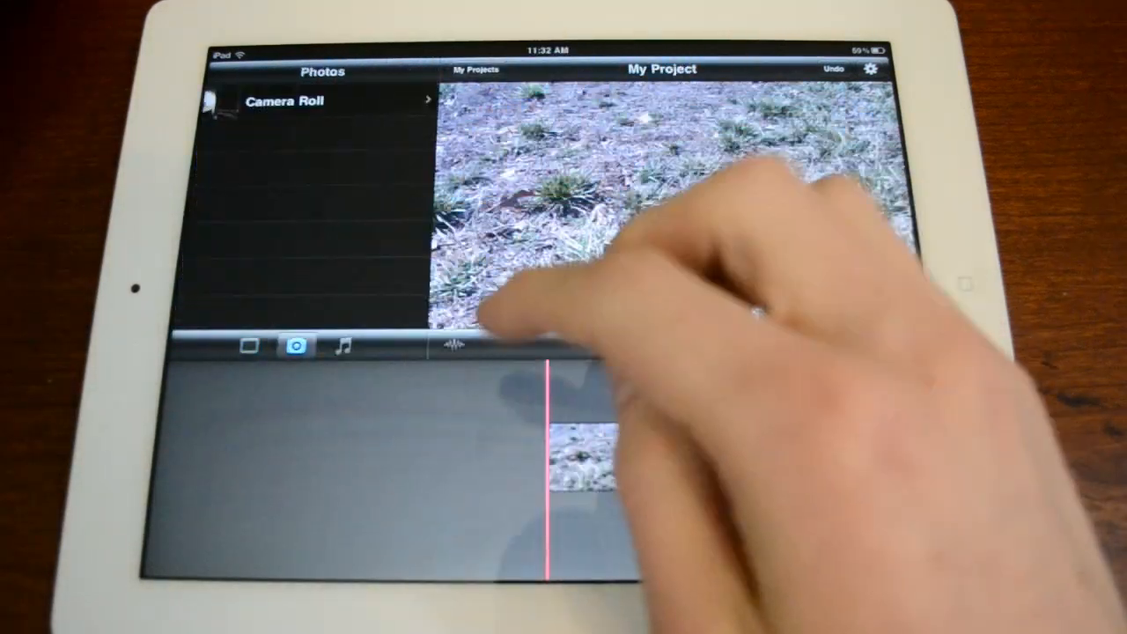
Add the iReport theme song from Theme Music beneath the grass clip.
{"action": "left_click", "coordinate": [343, 344]}
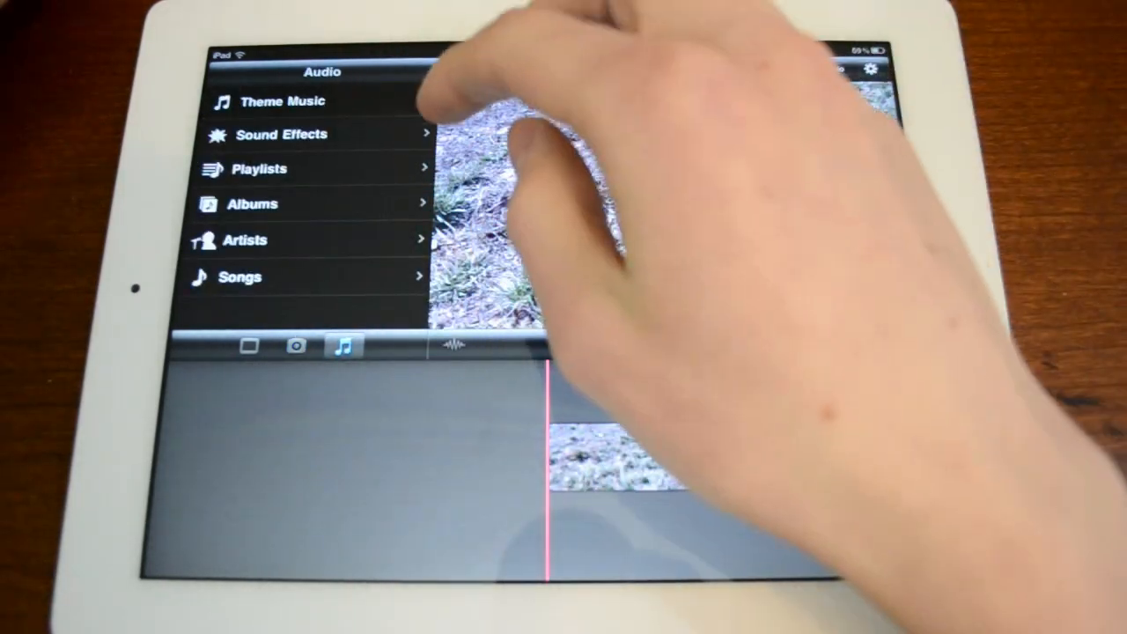
{"action": "left_click", "coordinate": [282, 101]}
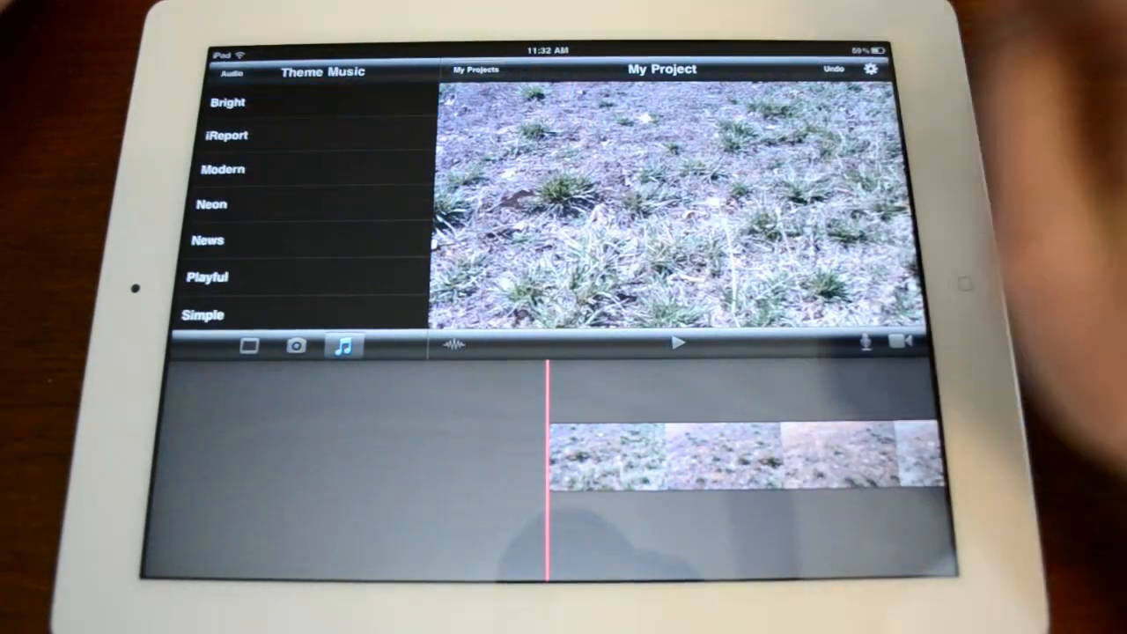
{"action": "left_click", "coordinate": [227, 135]}
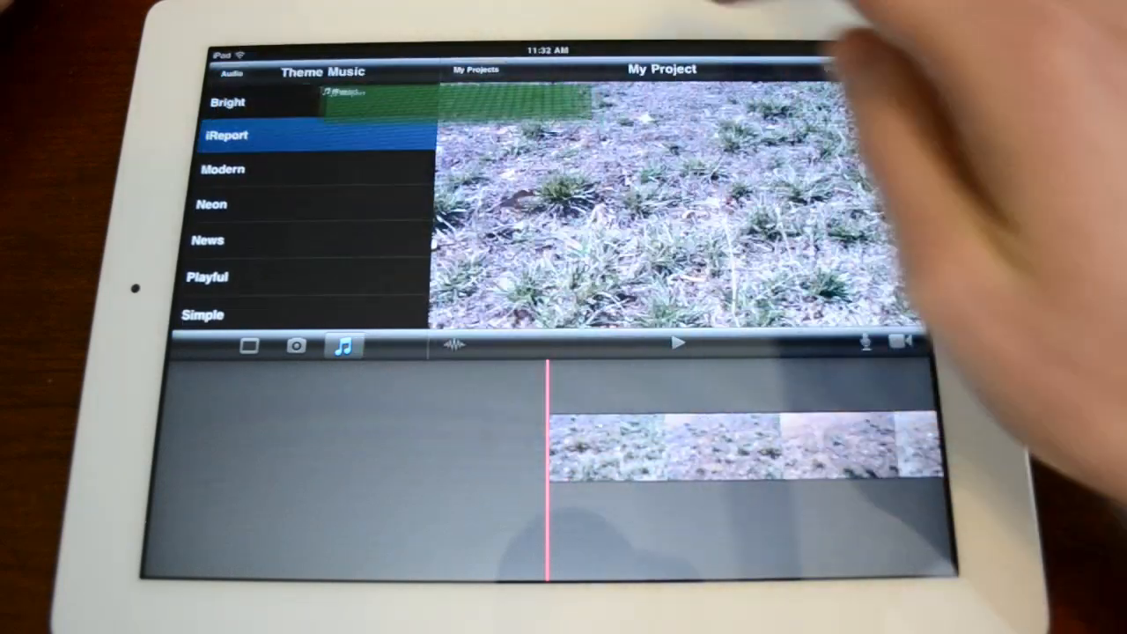
{"action": "left_click", "coordinate": [227, 134]}
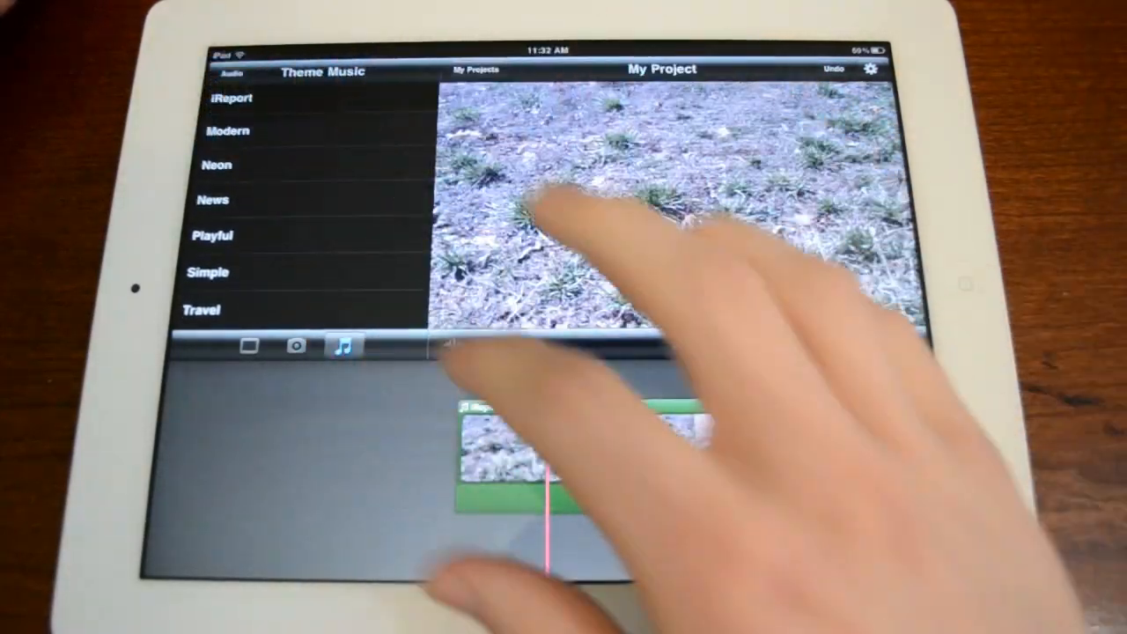
Remove the iReport theme music again, leaving only the grass footage.
{"action": "left_click", "coordinate": [227, 131]}
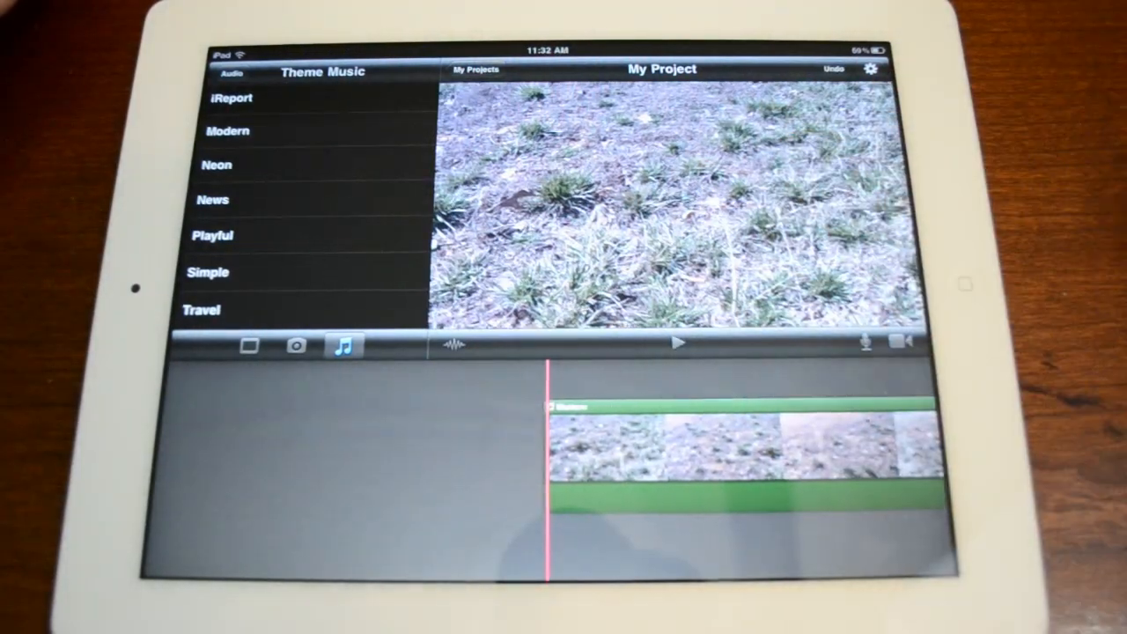
{"action": "left_click", "coordinate": [231, 72]}
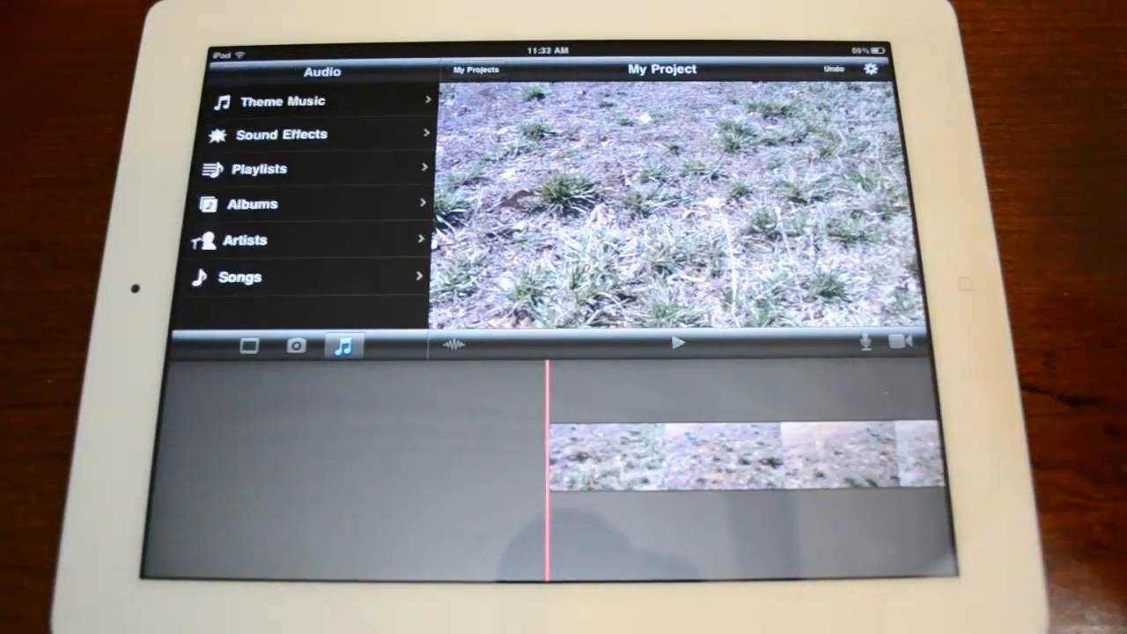
Show the Sound Effects list in the Audio browser.
{"action": "left_click", "coordinate": [281, 134]}
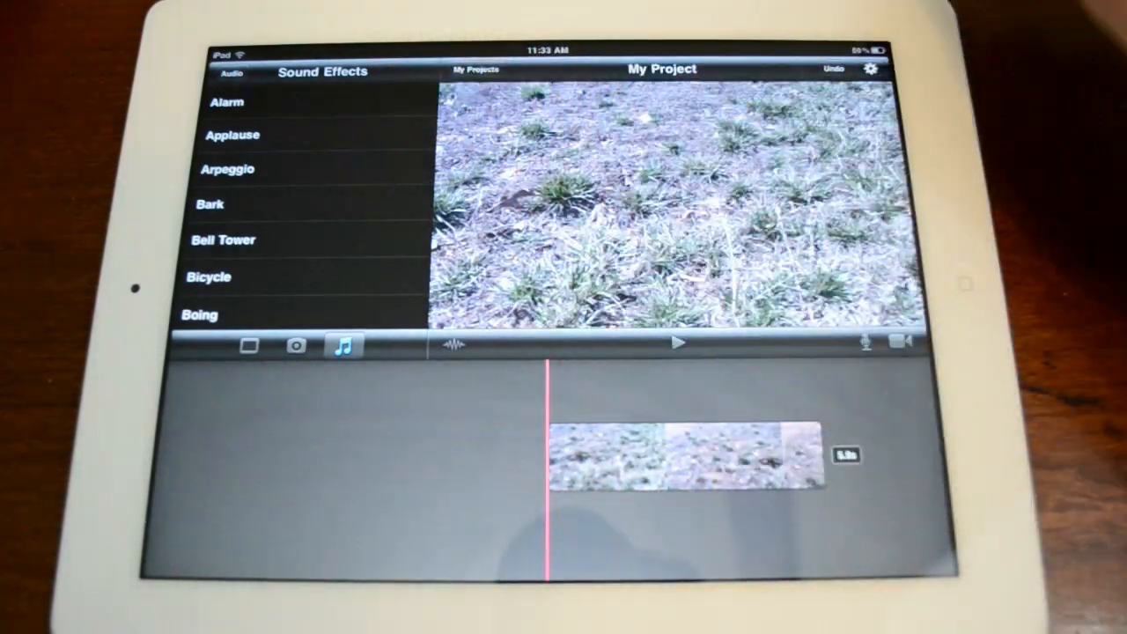
Turn Theme Music on in Project Settings so the Simple theme track plays under the clip.
{"action": "left_click", "coordinate": [871, 69]}
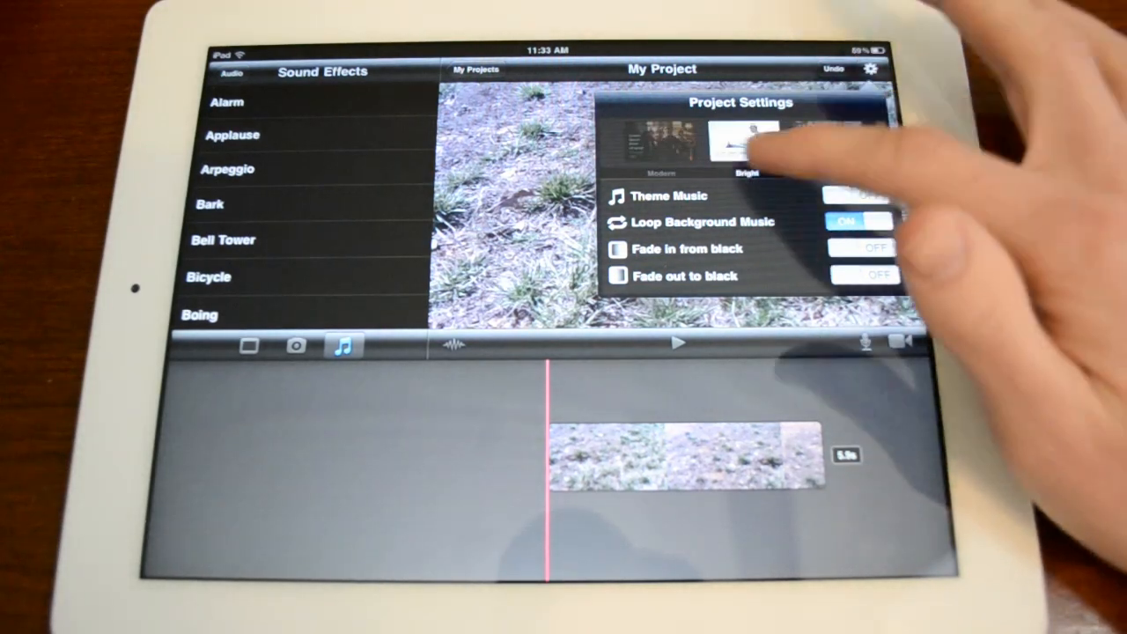
{"action": "left_click", "coordinate": [749, 141]}
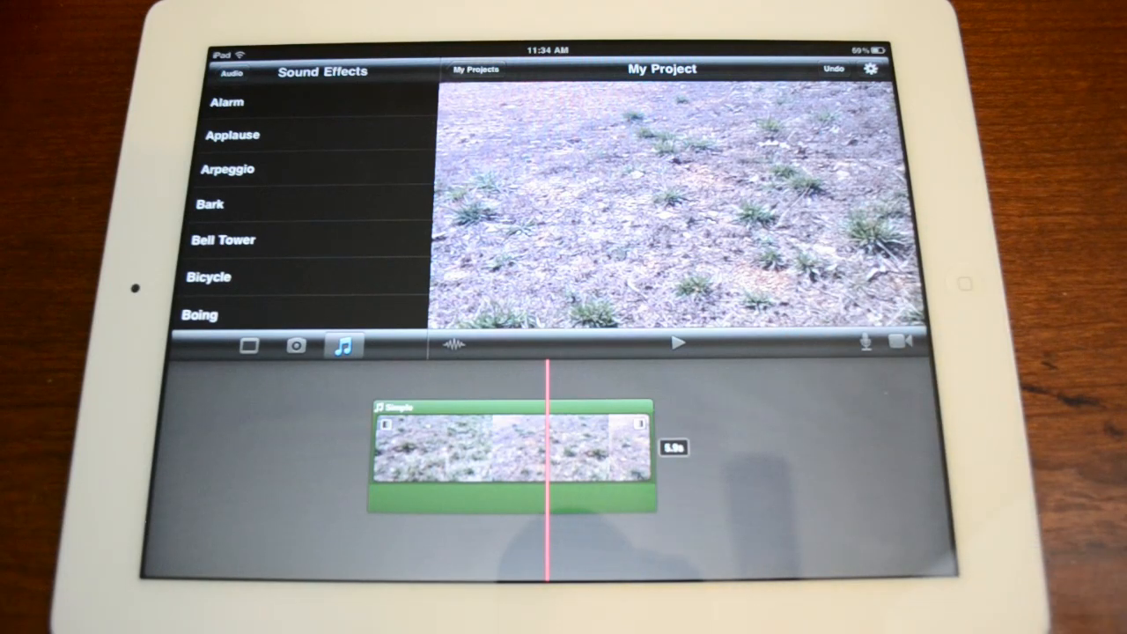
{"action": "left_click", "coordinate": [249, 344]}
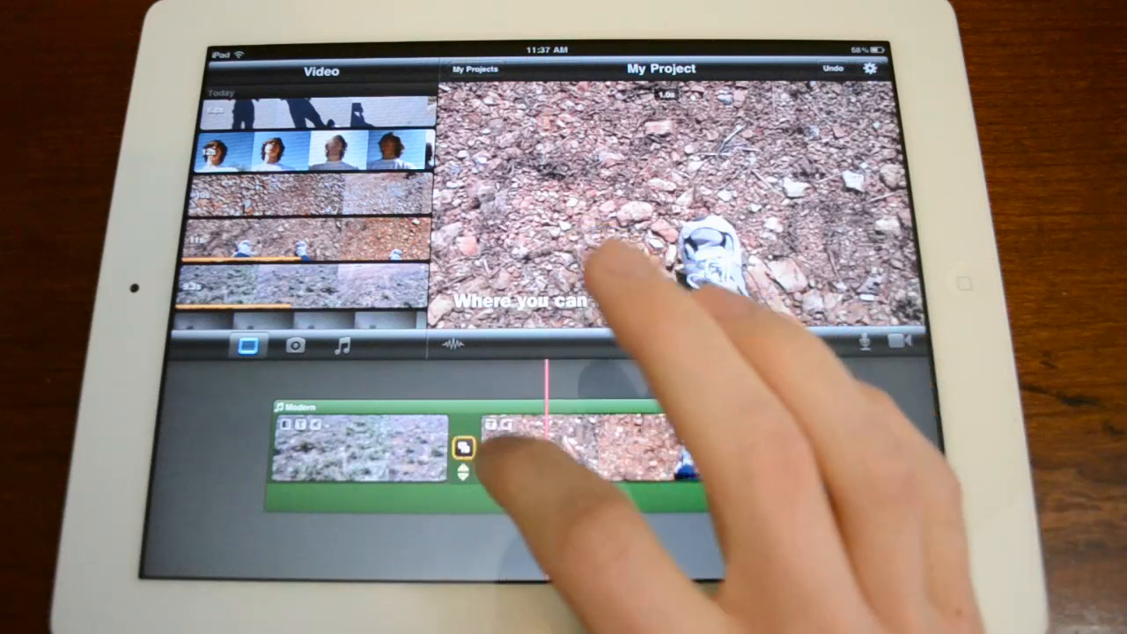
Adjust the transition settings between the grass and gravel clips.
{"action": "left_click", "coordinate": [464, 447]}
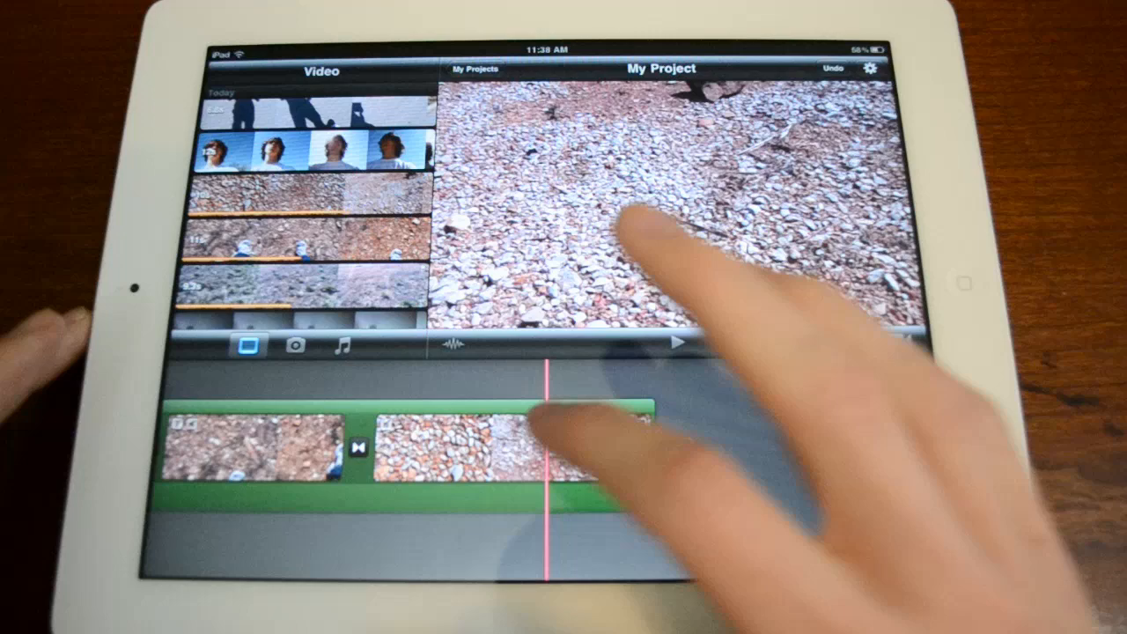
Adjust the transitions between the newly added gravel clips.
{"action": "left_click", "coordinate": [511, 441]}
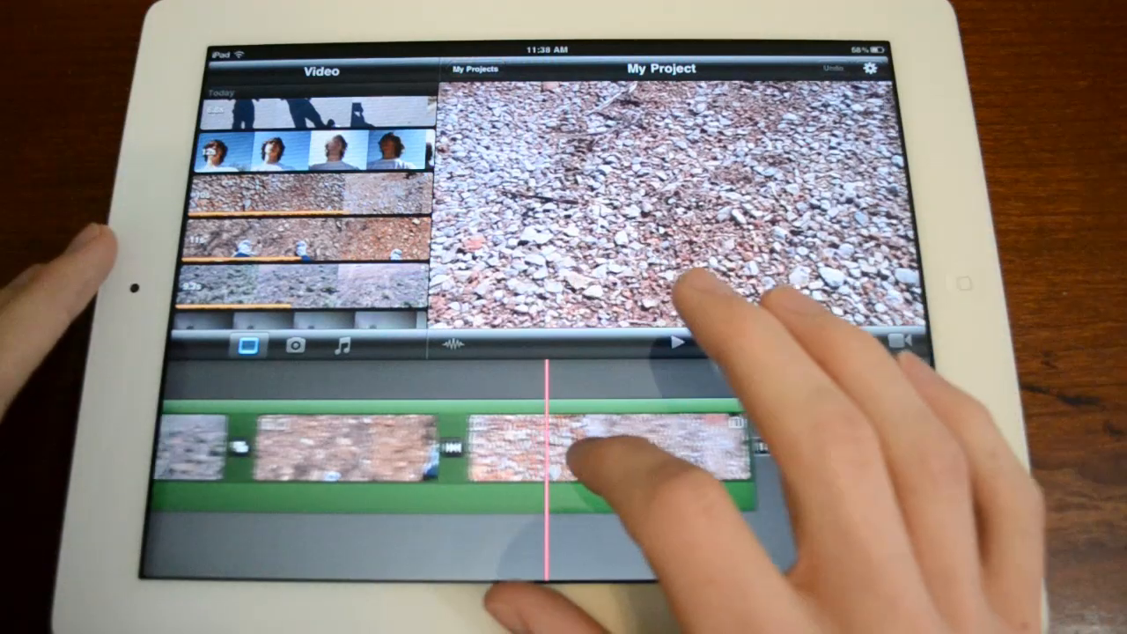
{"action": "left_click", "coordinate": [616, 445]}
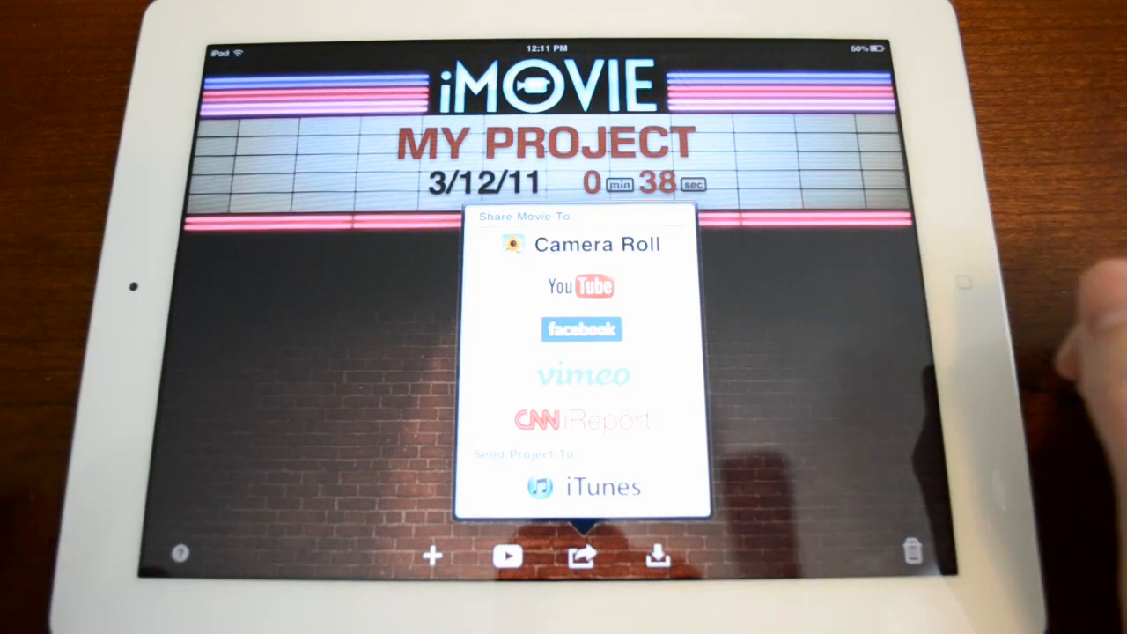
{"action": "mouse_move", "coordinate": [924, 176]}
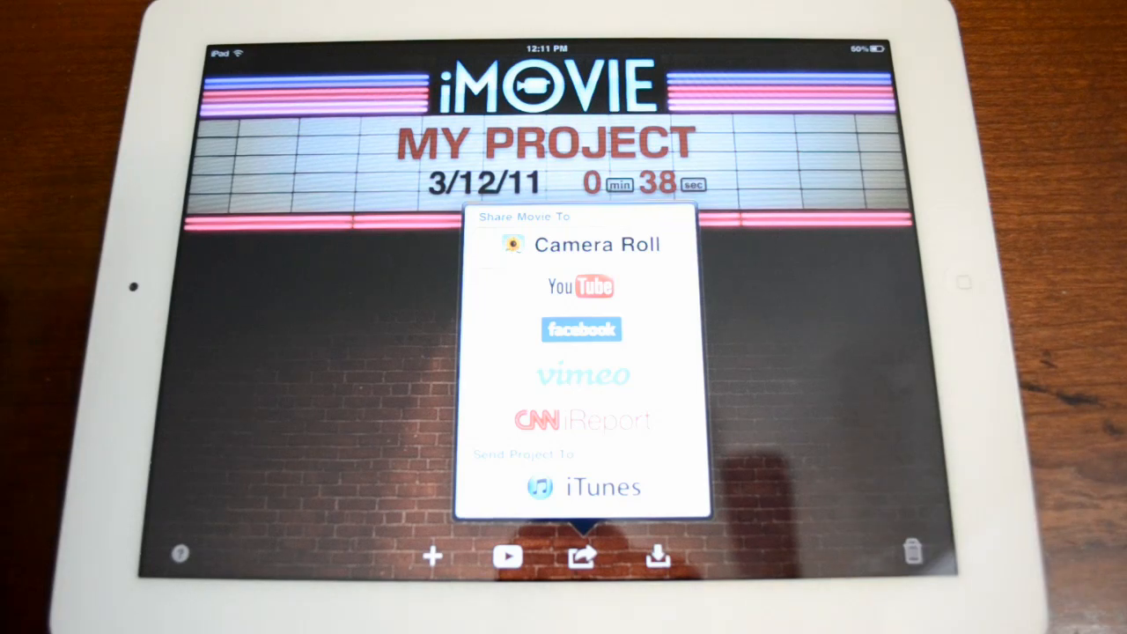
Share the 38-second movie to YouTube and start the upload.
{"action": "left_click", "coordinate": [580, 286]}
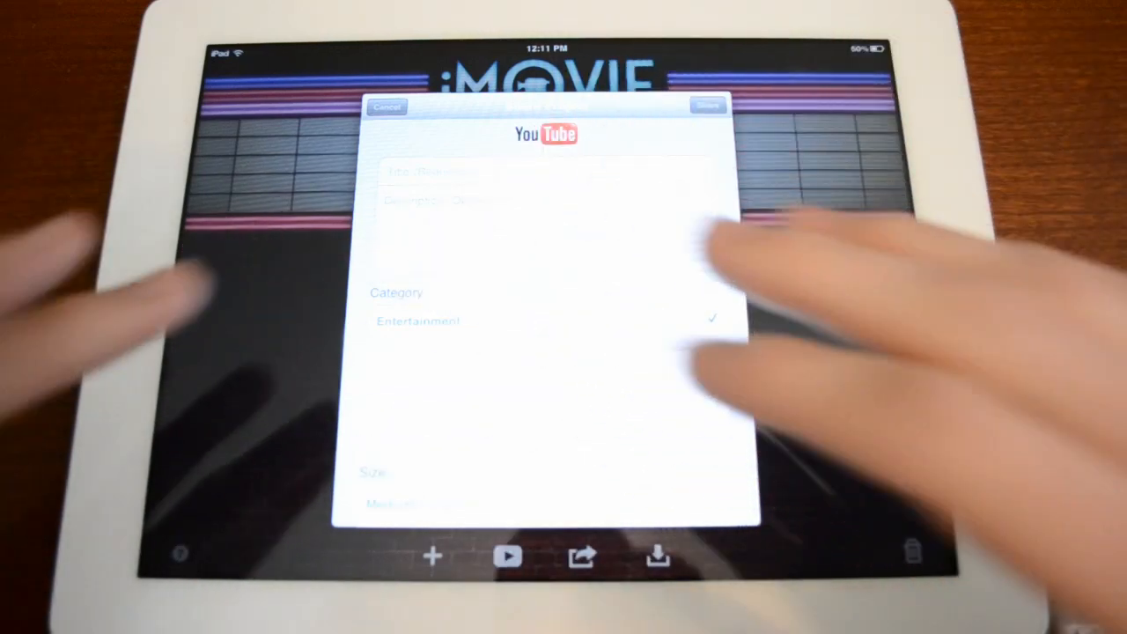
{"action": "left_click", "coordinate": [707, 106]}
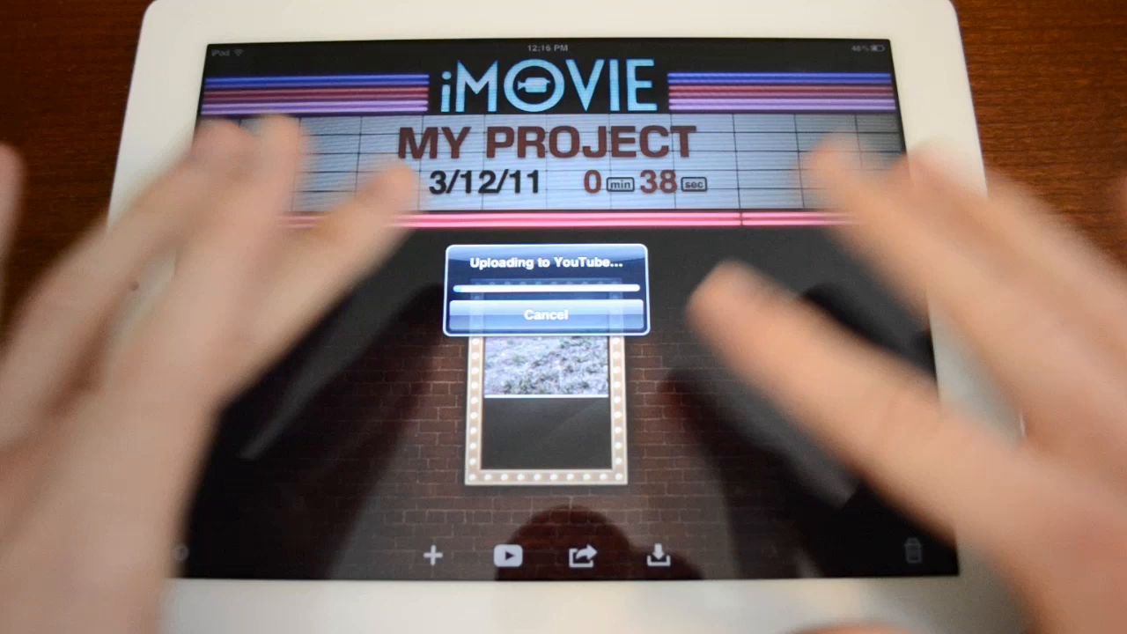